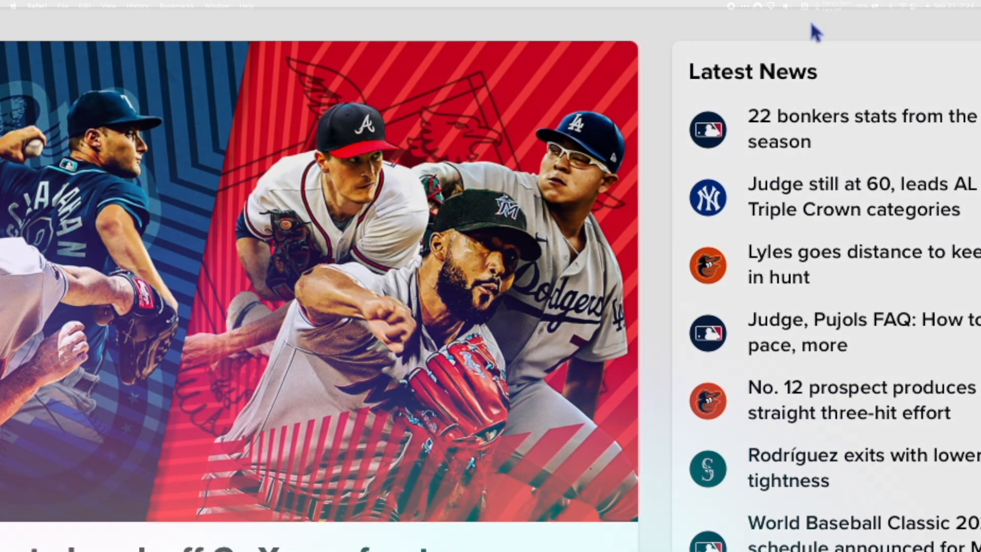
- Edit the running 5gb.test task and apply Split into 8 threads
right_click(394, 240)
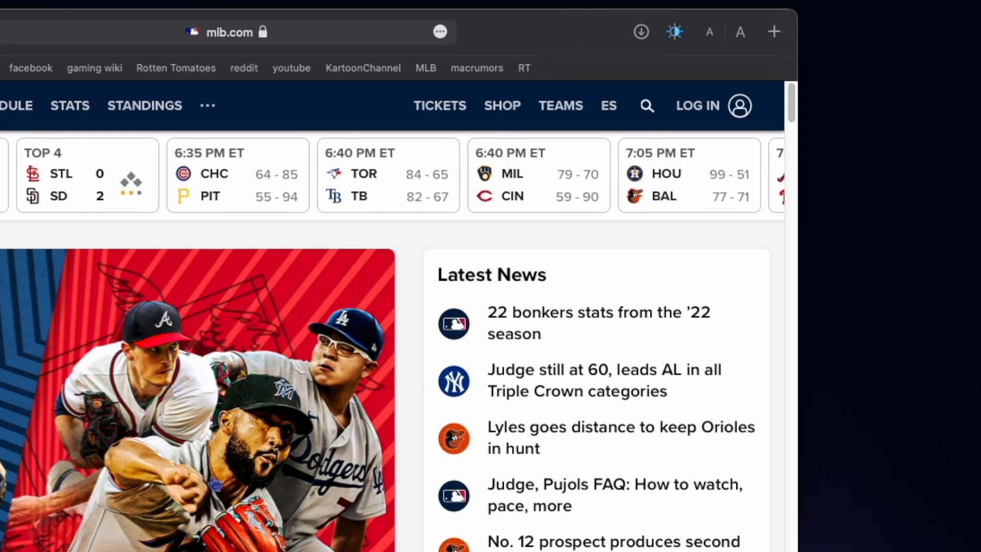
click(641, 32)
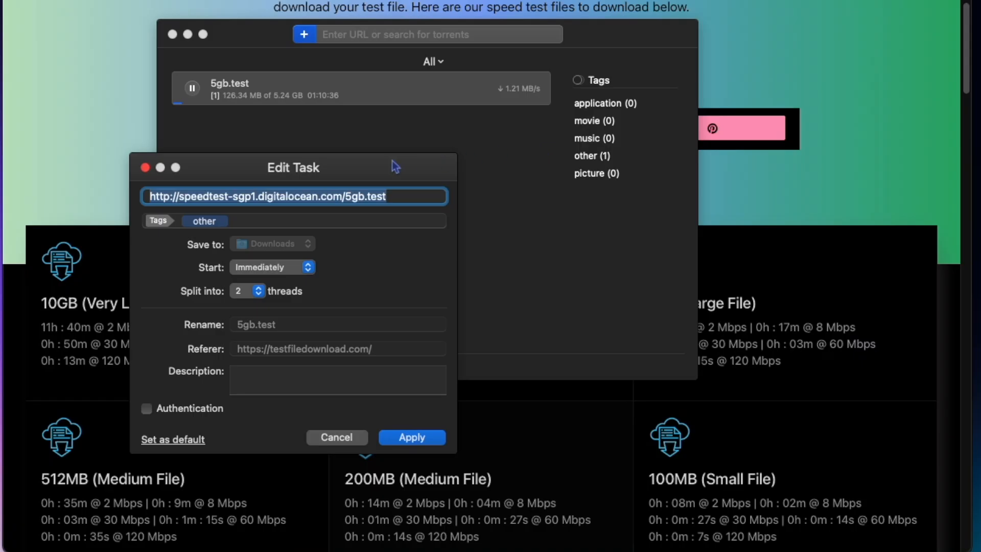
click(257, 290)
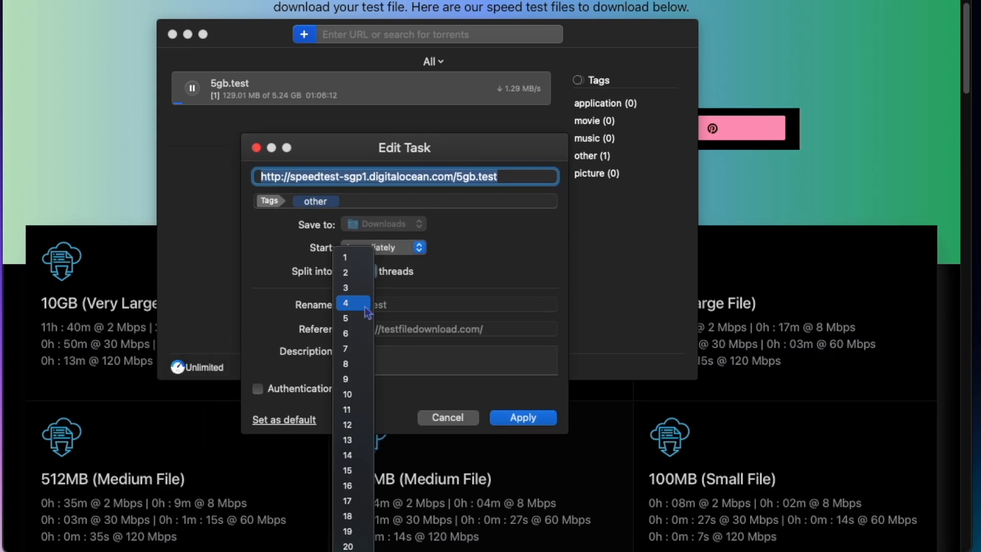
click(347, 363)
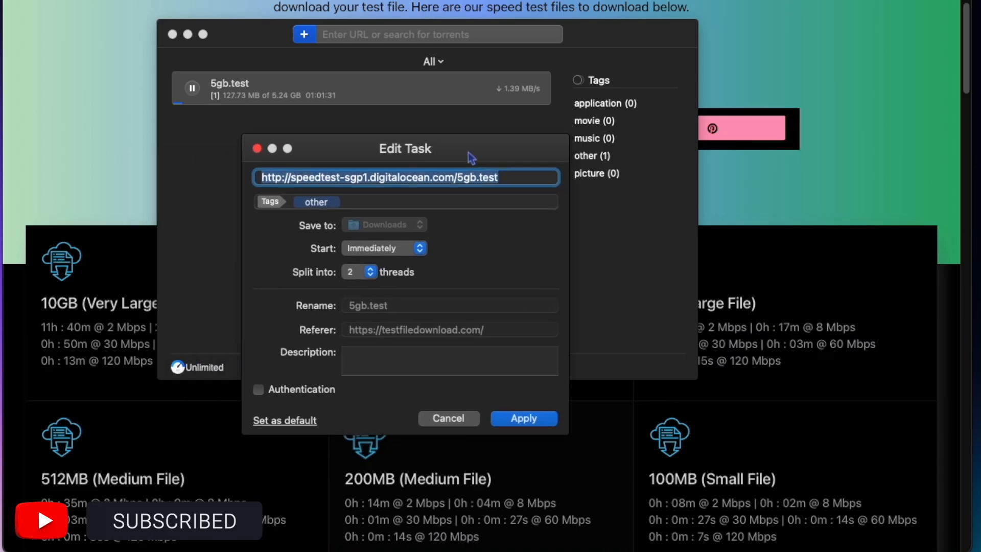
click(358, 271)
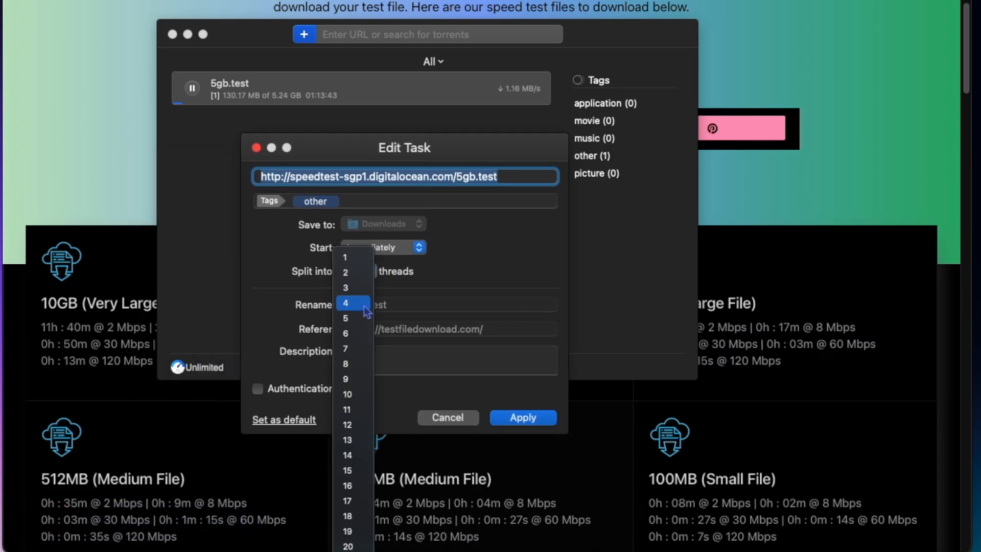
click(348, 363)
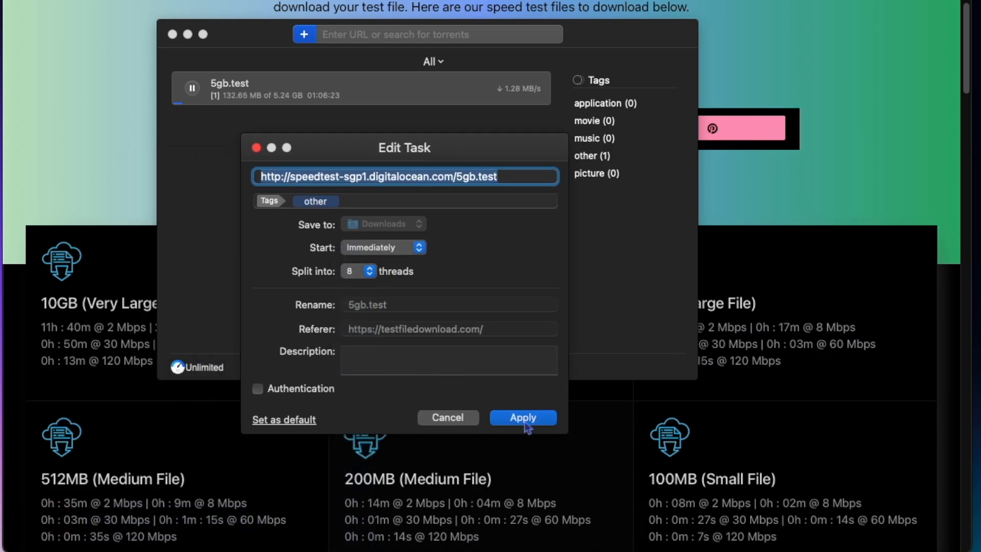
click(523, 417)
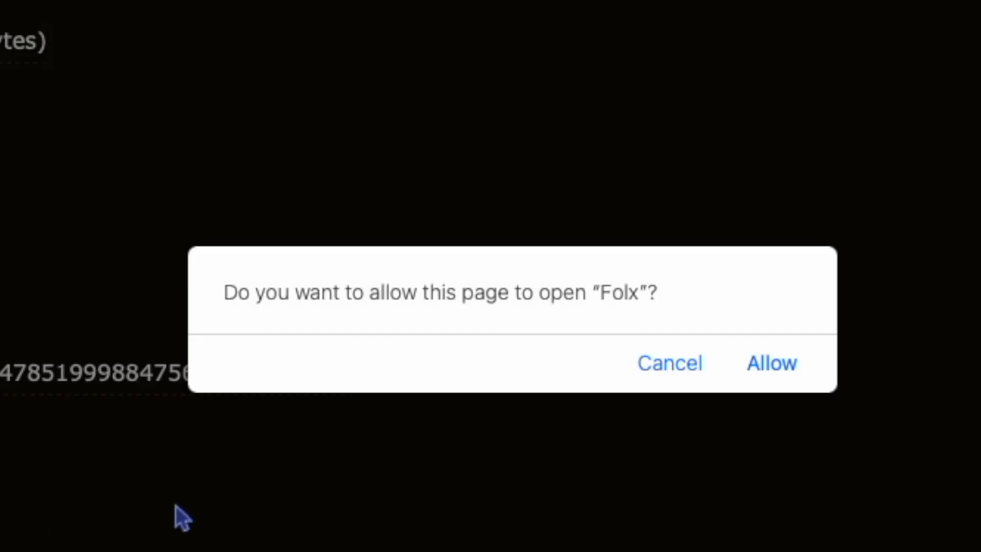
- Allow Safari's prompt so the web page can open Folx
click(771, 362)
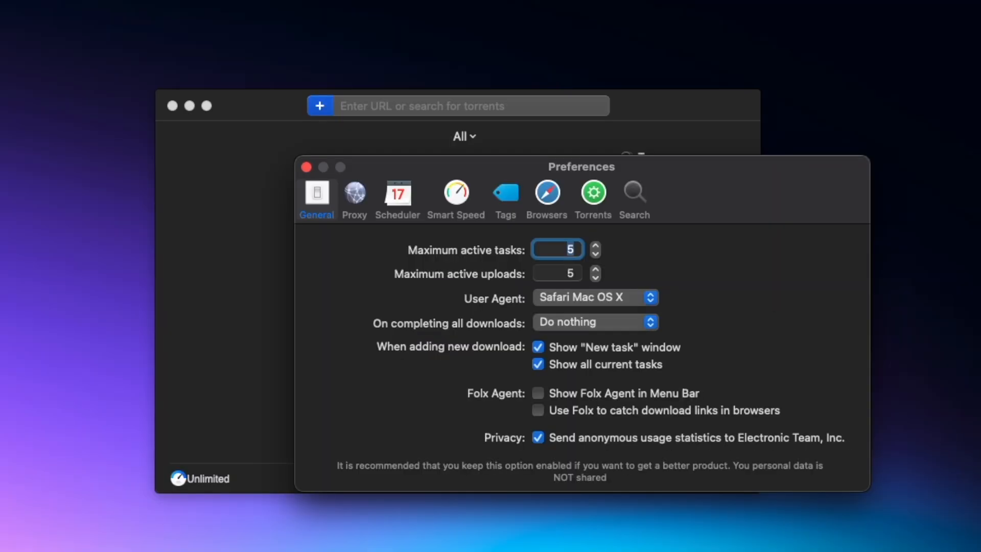
- Show the Browsers preferences listing Safari, Chrome, Firefox and Opera extensions
click(546, 194)
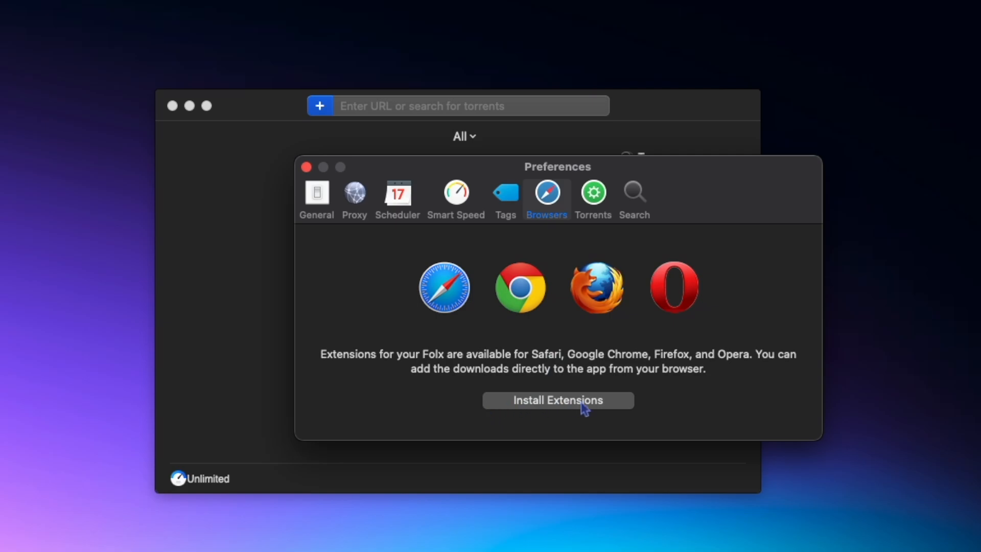
mouse_move(533, 378)
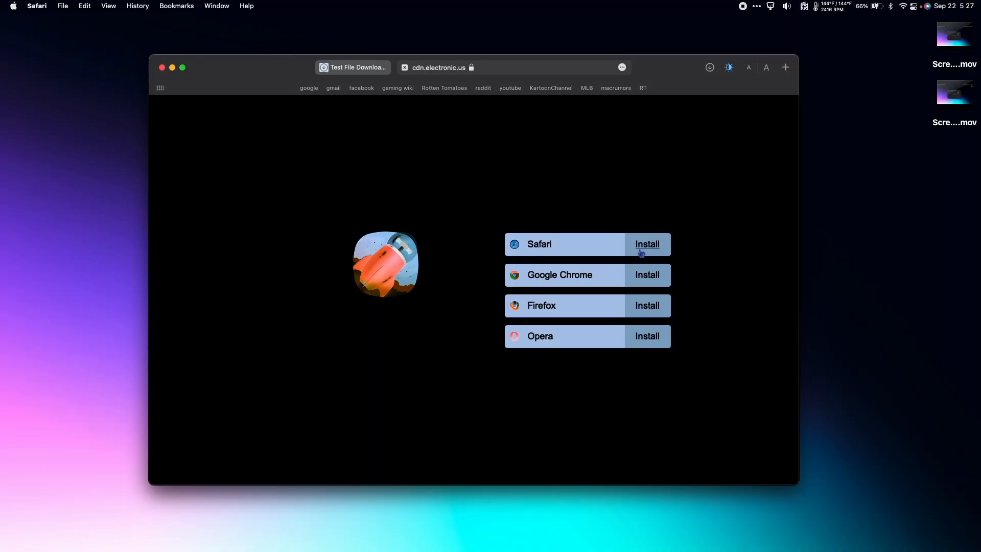
- Install the Folx extension for Safari and tick it in Safari's Extensions preferences
click(647, 244)
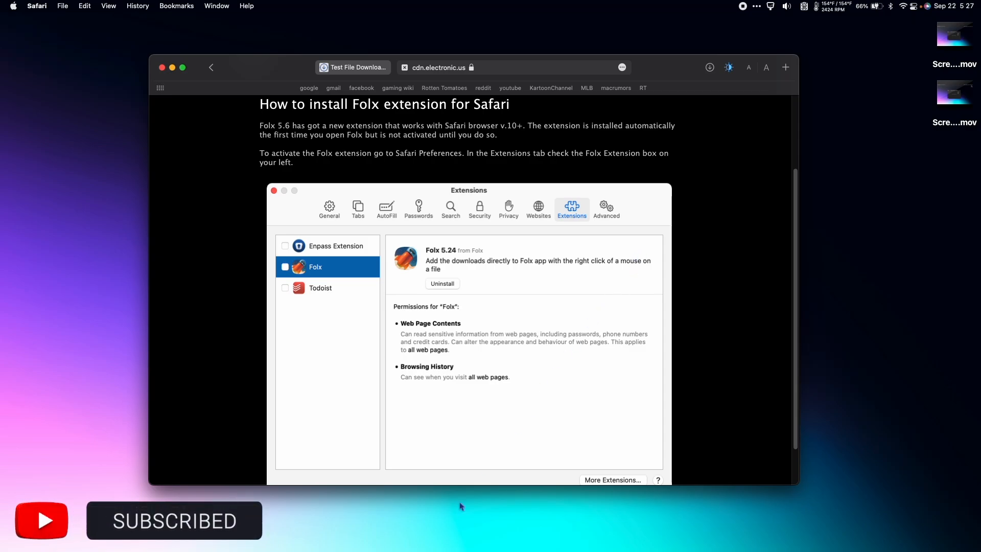
click(37, 5)
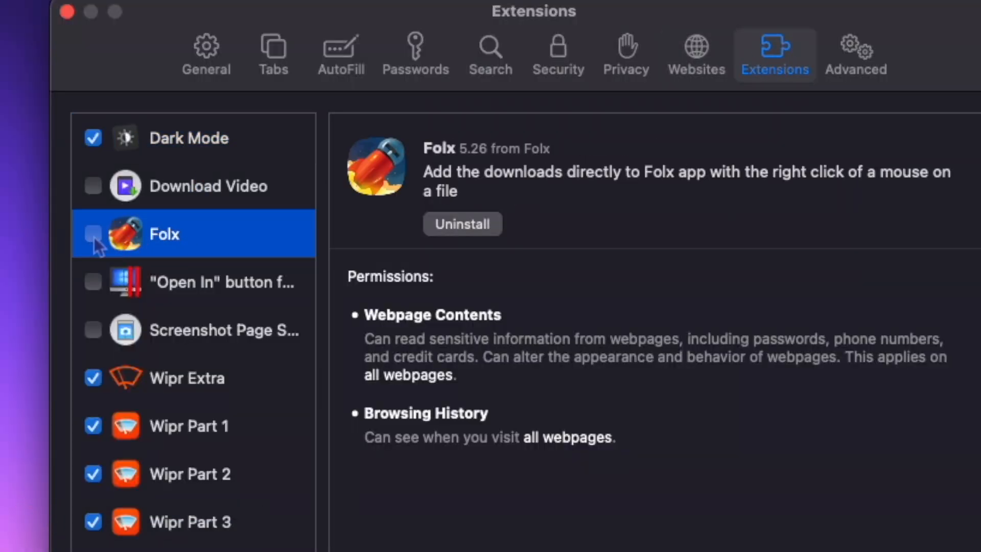
click(92, 234)
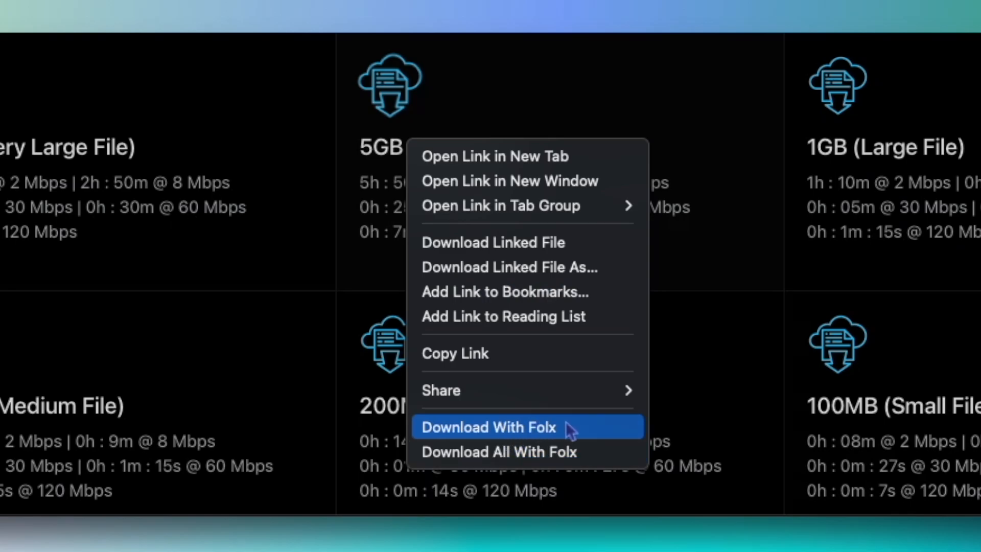
- Send the 5GB test link to Folx, saving to Downloads with 8 threads
click(488, 426)
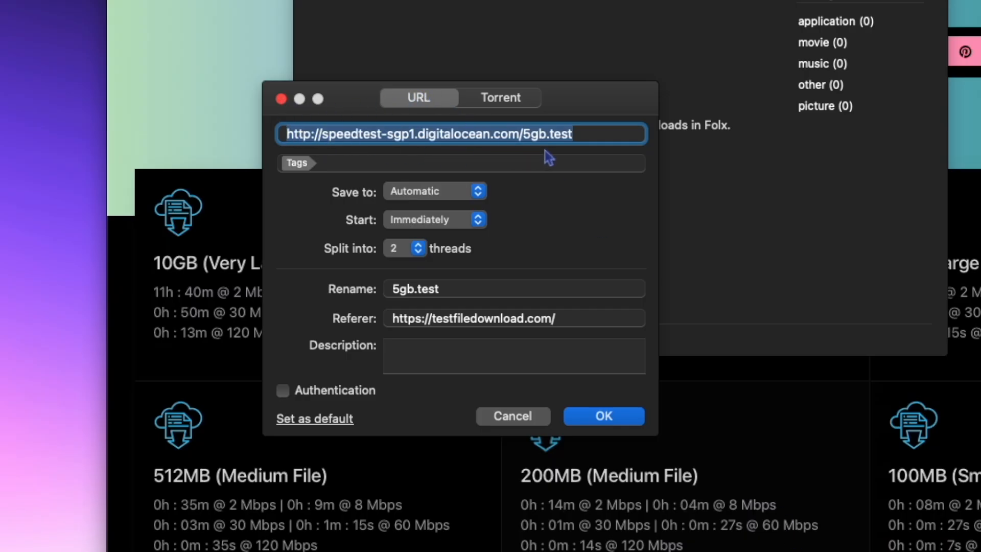
mouse_move(314, 199)
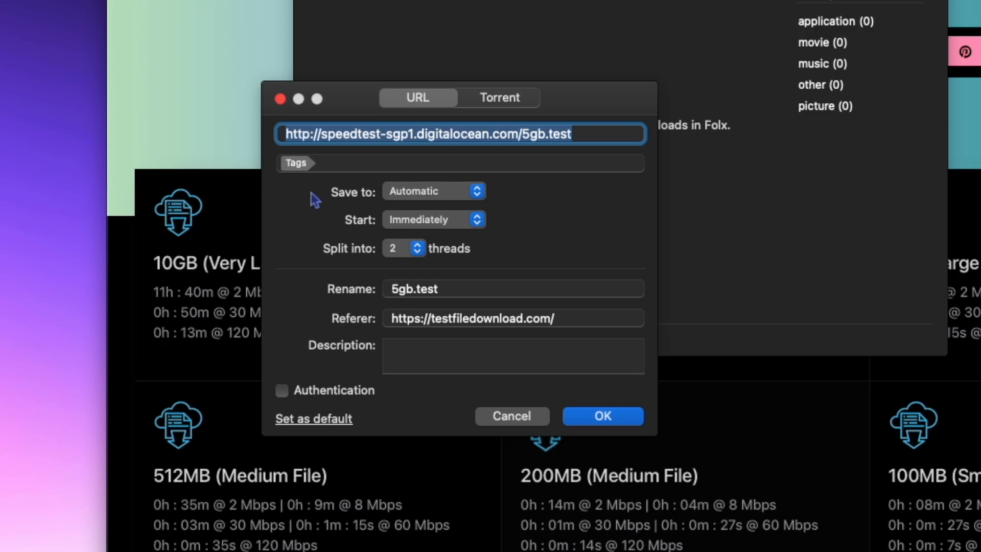
click(404, 248)
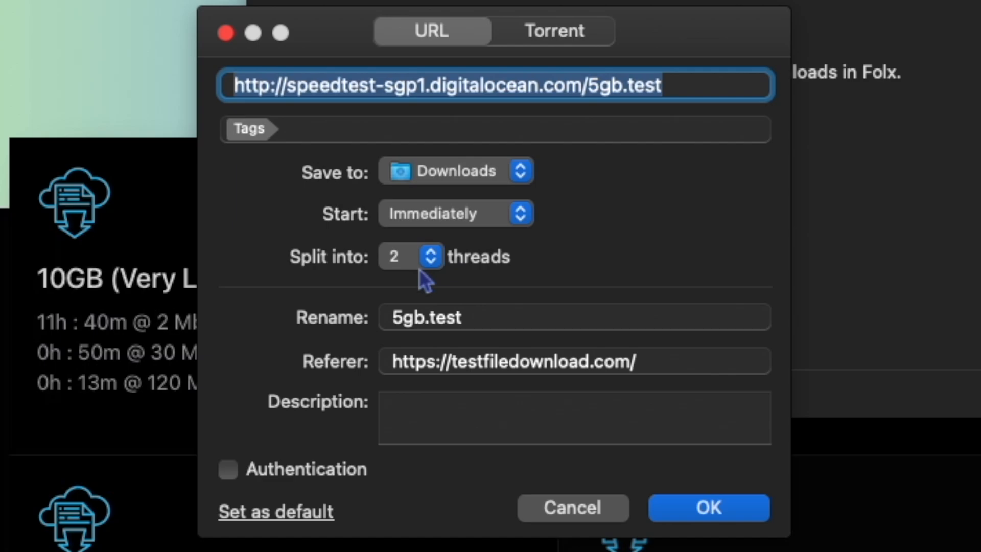
click(411, 256)
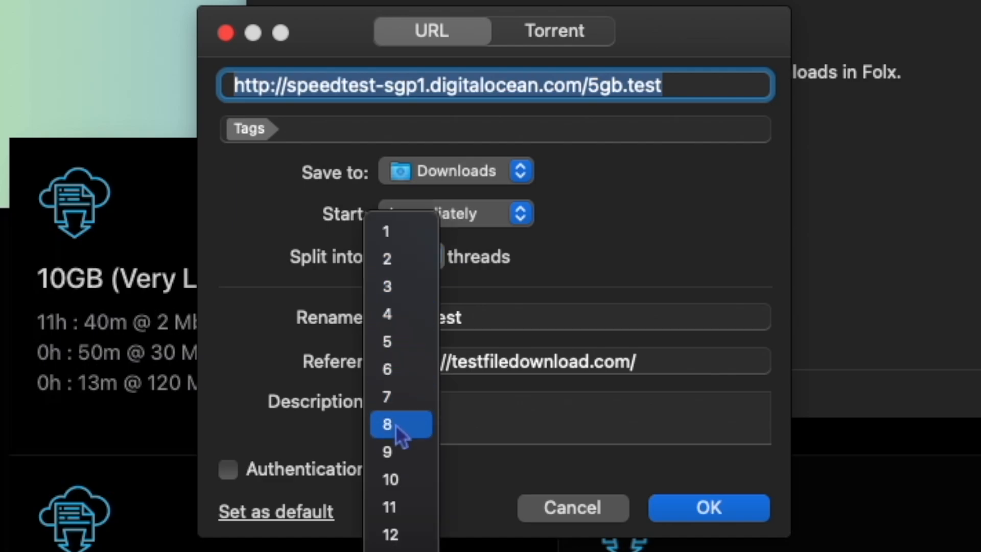
click(388, 259)
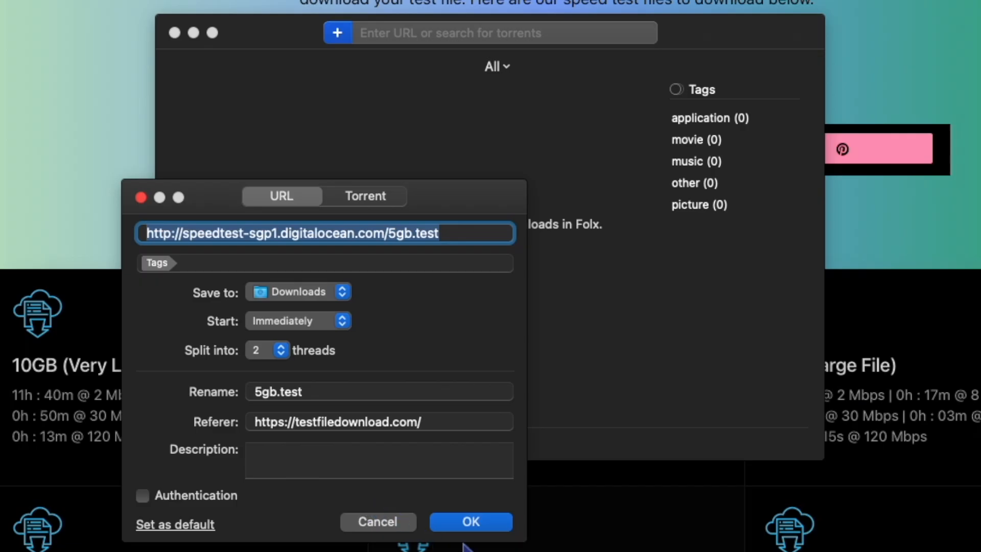
- Start the 5gb.test download in Folx at 8 threads, then download it in Safari
click(470, 521)
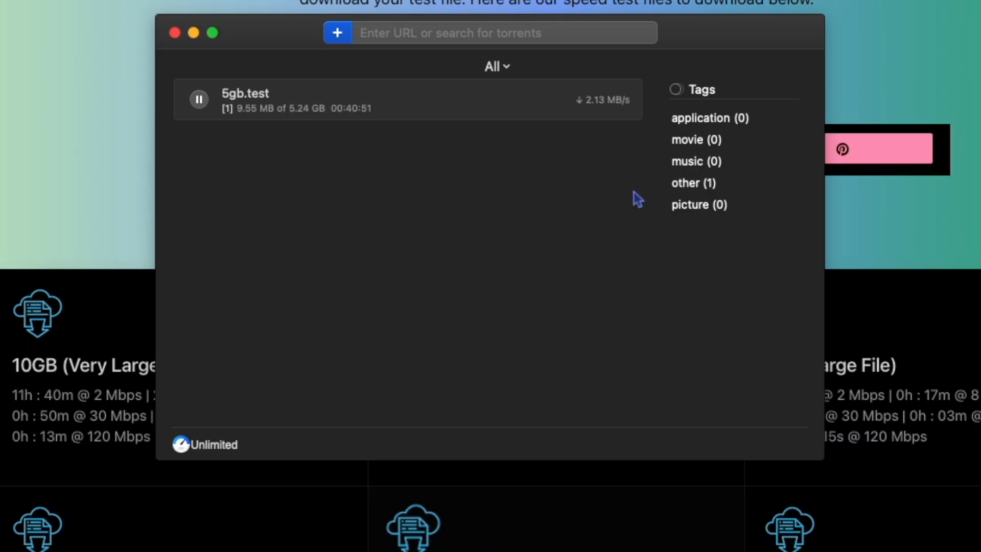
mouse_move(591, 118)
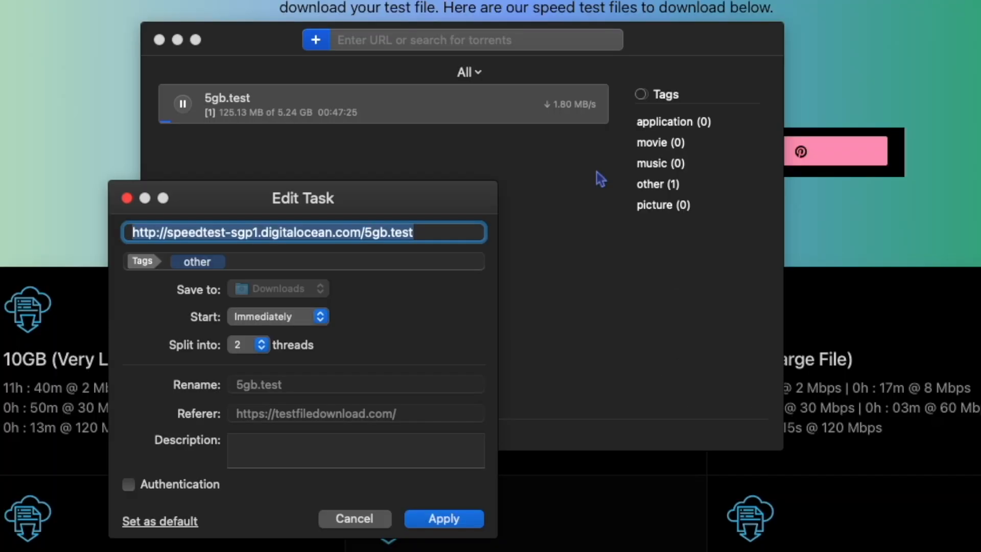
drag(303, 198, 435, 174)
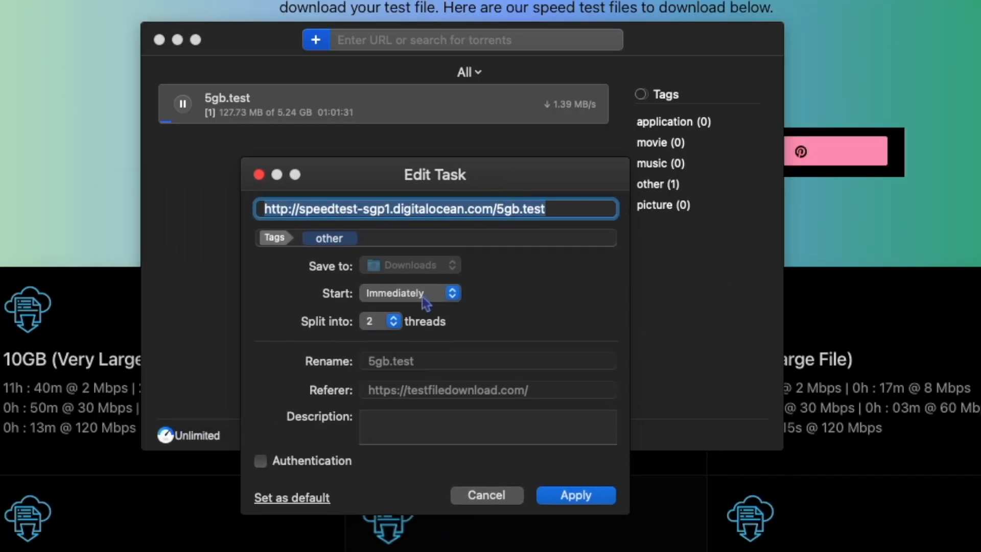
click(380, 321)
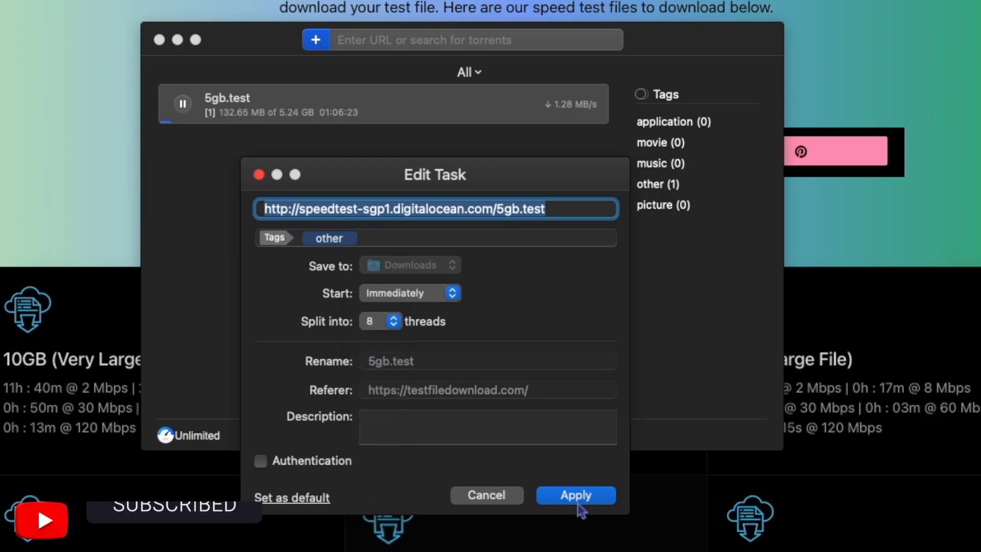
click(574, 495)
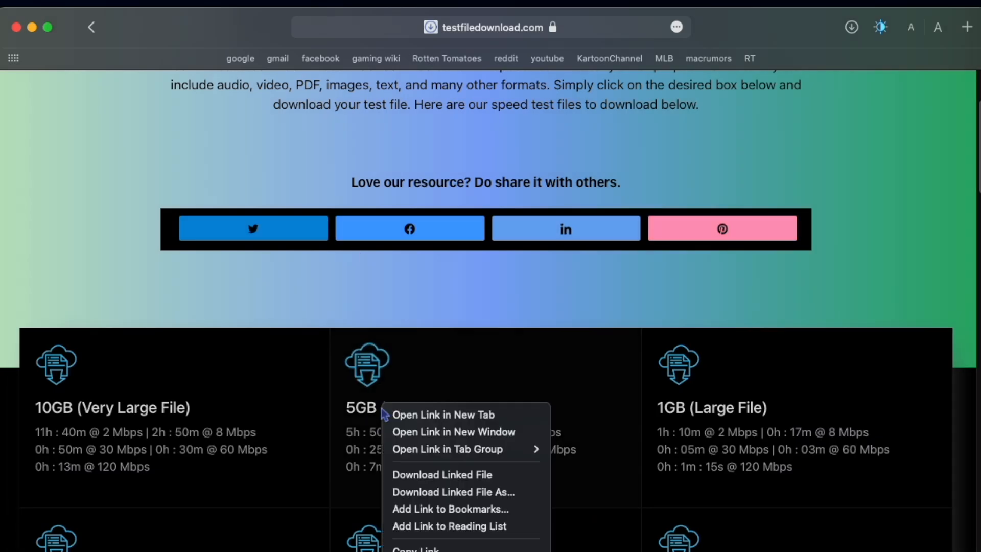
click(422, 486)
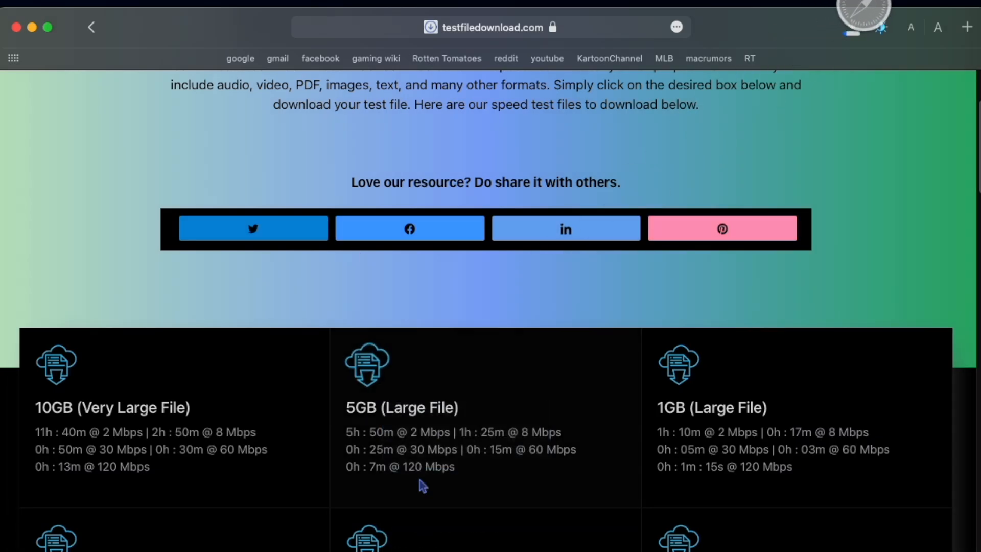